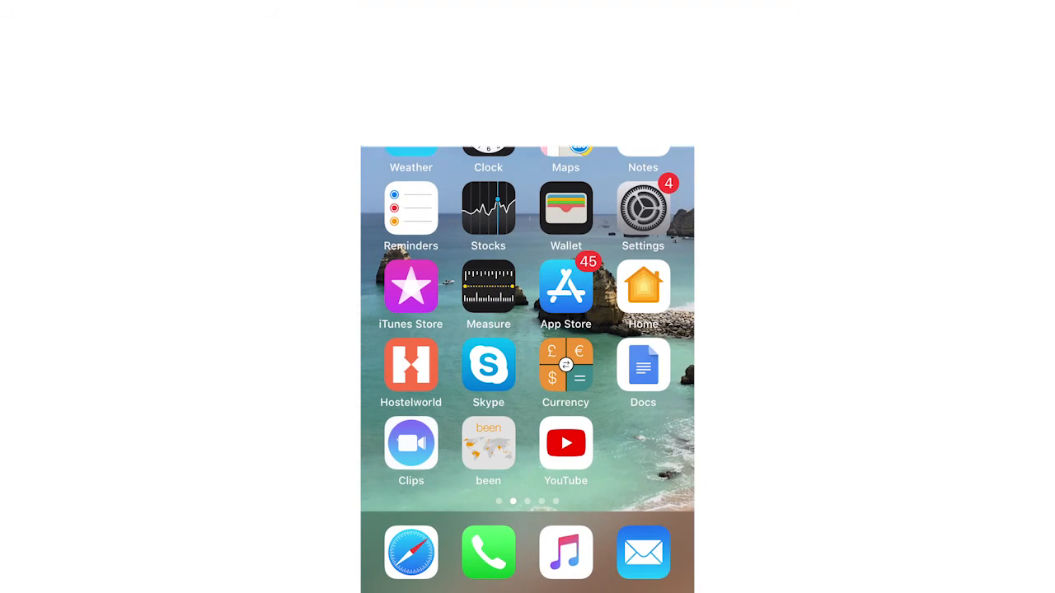
Launch Settings from the home screen and bring the app list, including FaceTime, into view
click(643, 208)
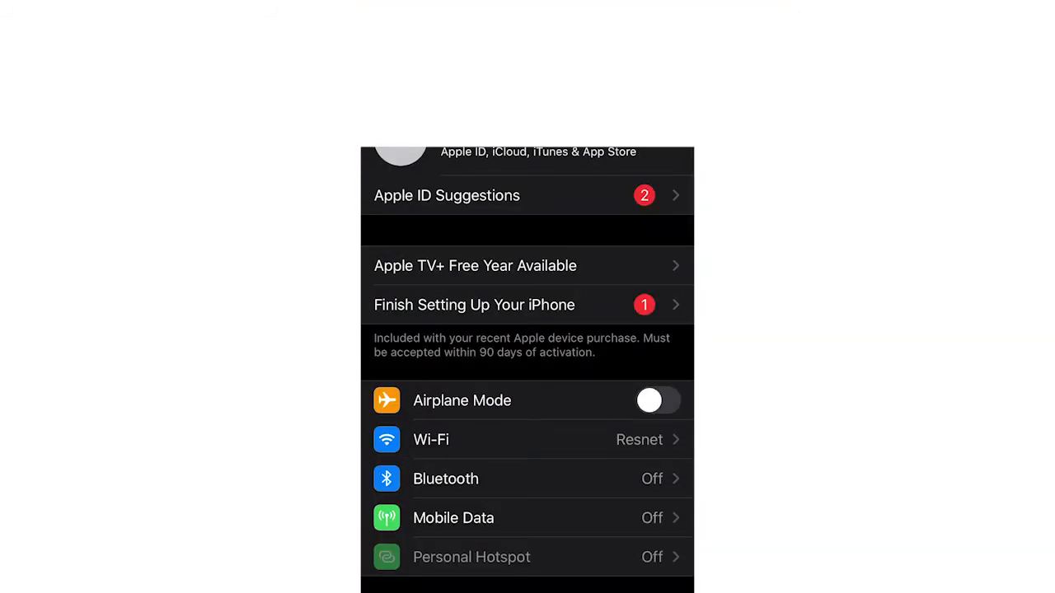
scroll(down, 3)
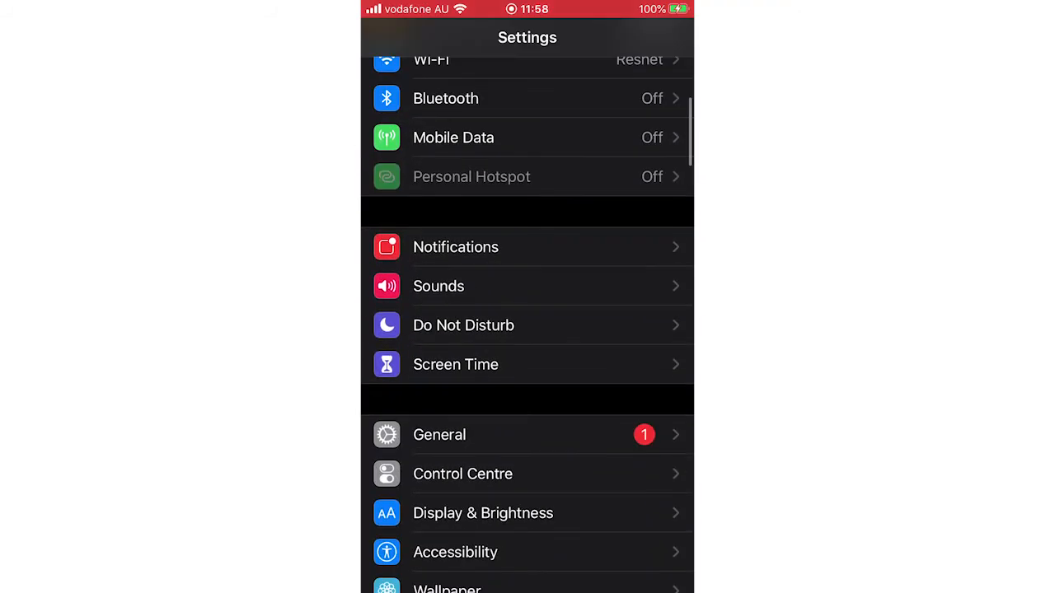
scroll(down, 3)
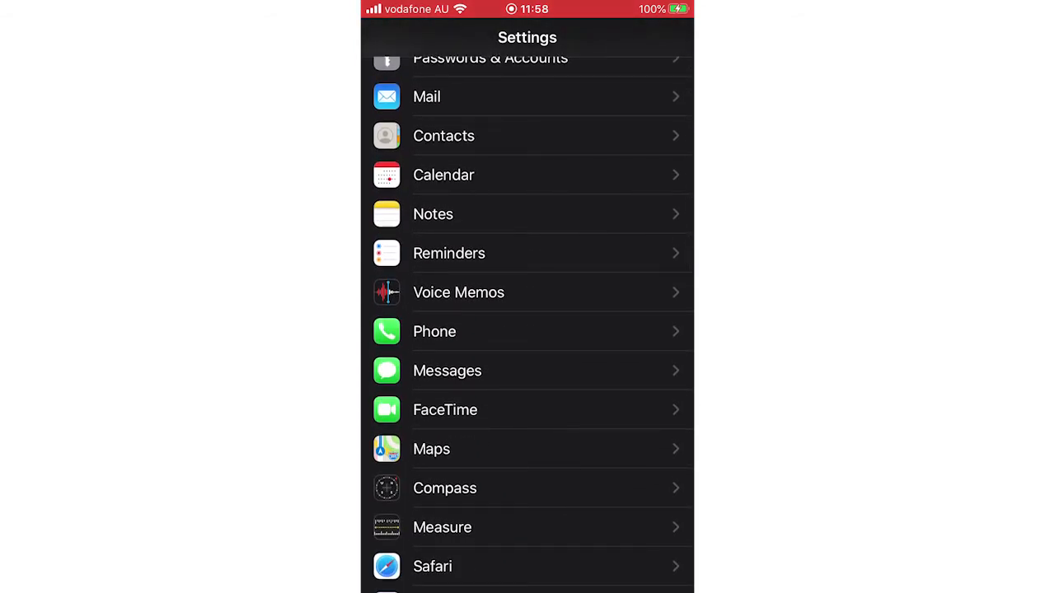
Enter the FaceTime page and bring the FaceTime Live Photos option into view
click(445, 409)
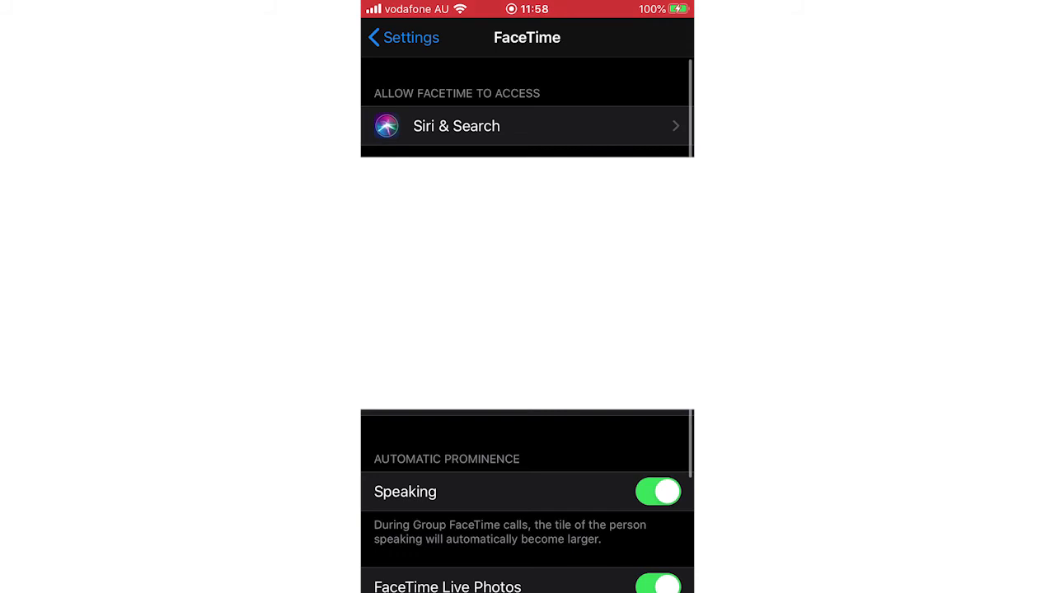
scroll(down, 3)
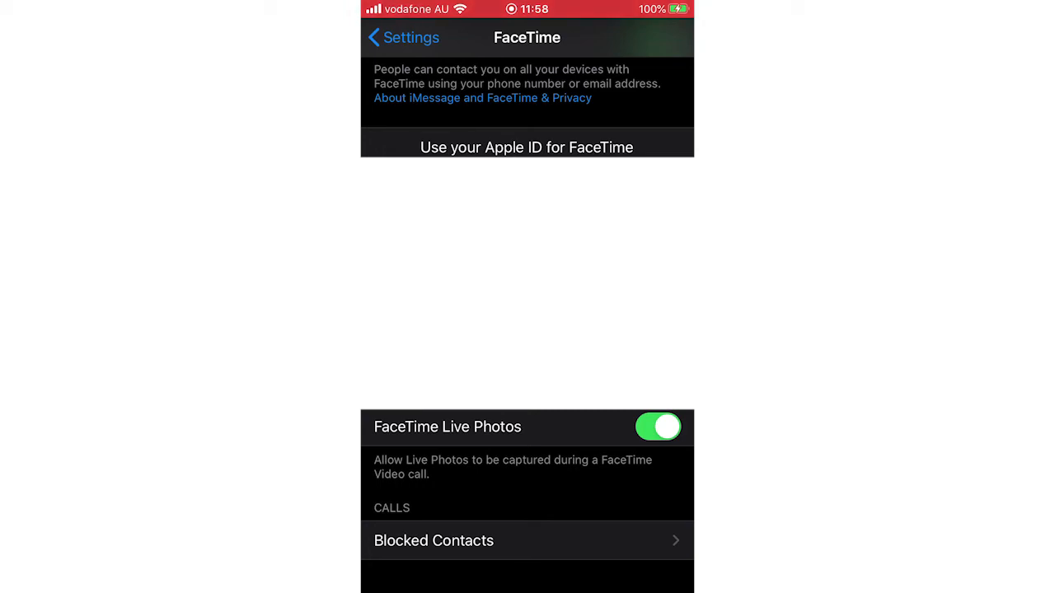
click(657, 427)
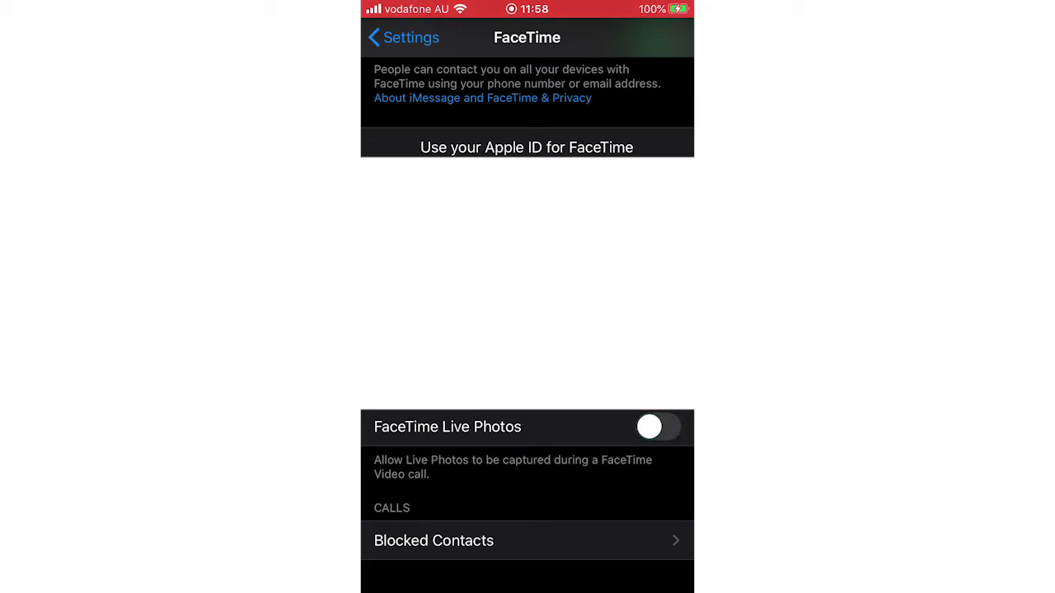
click(657, 427)
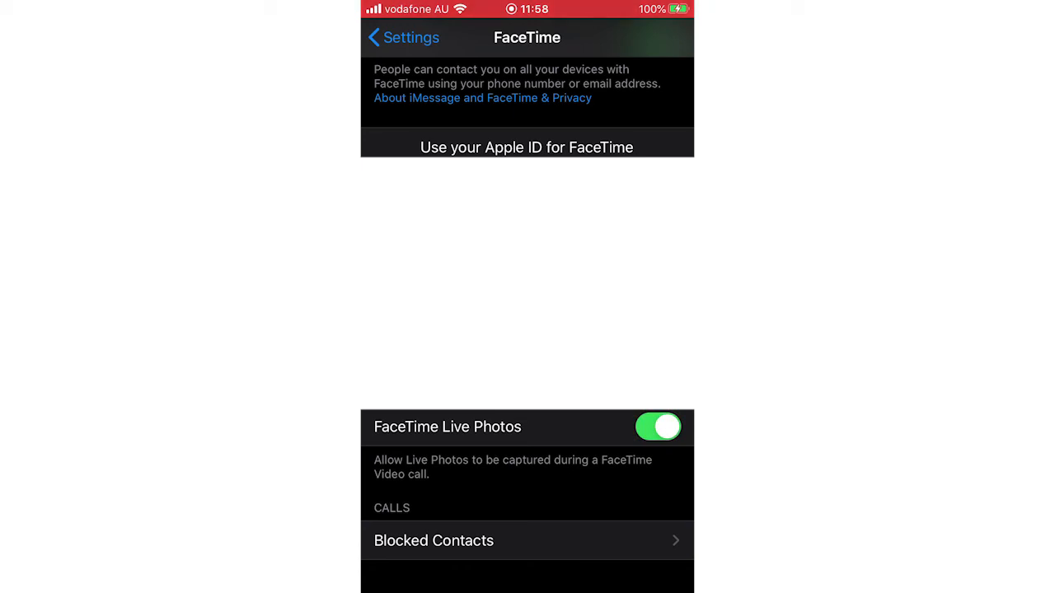